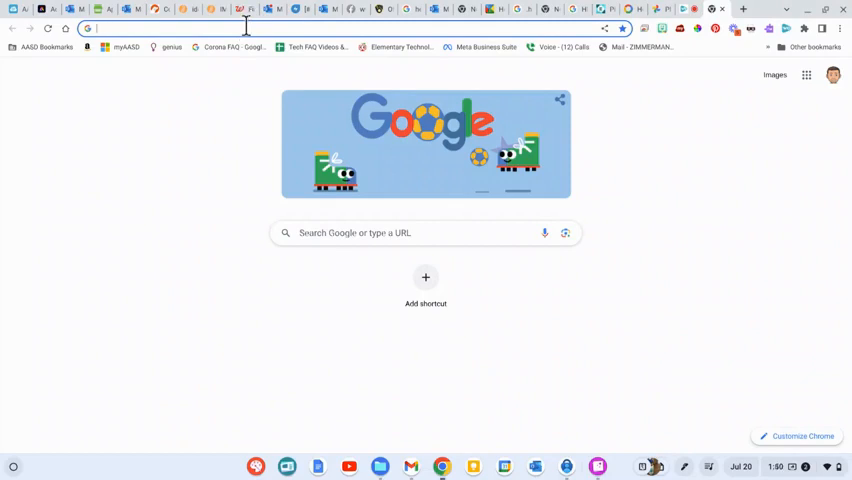
Go to photos.google.com in Chrome to load the photo library
text(photos.google.com)
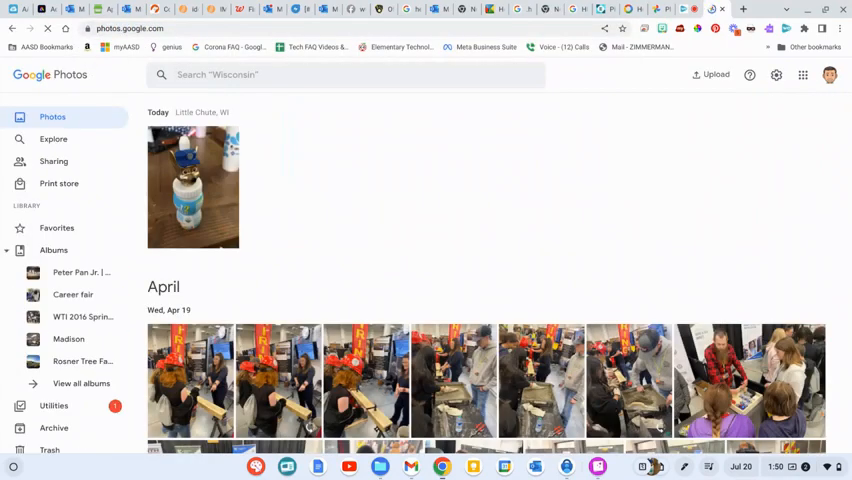
mouse_move(190, 185)
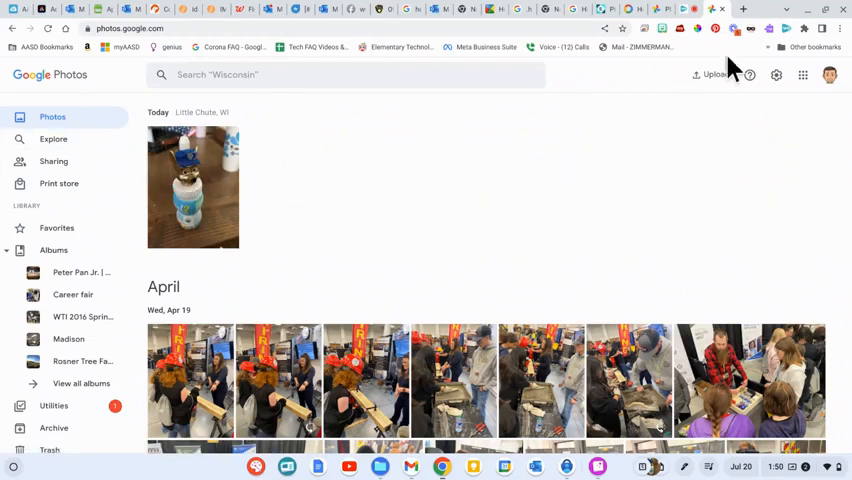
Start a Google Photos upload from the computer to pick a HEIC photo
click(714, 75)
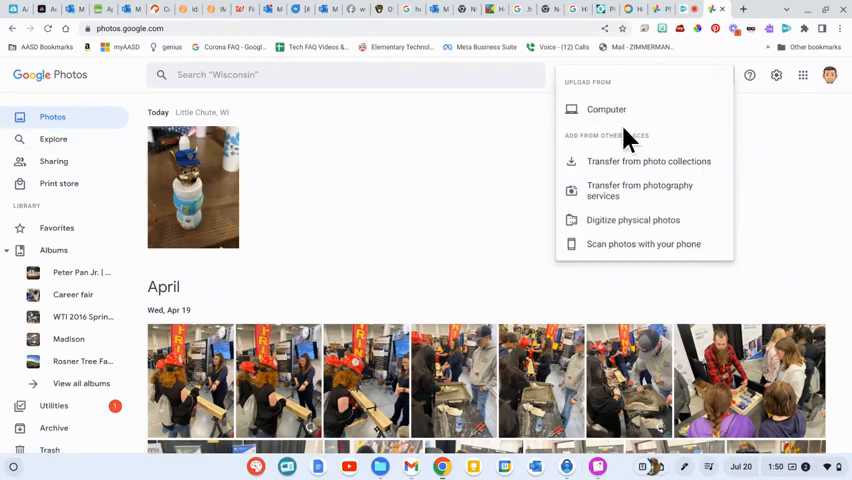
click(606, 109)
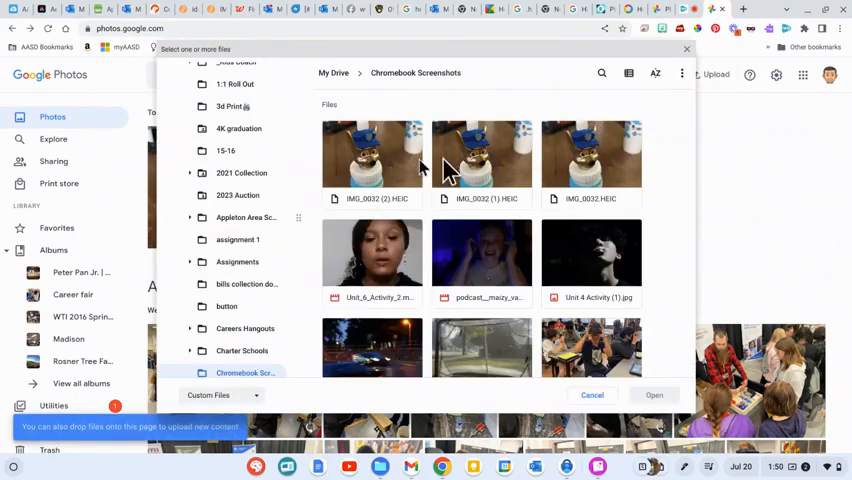
mouse_move(612, 168)
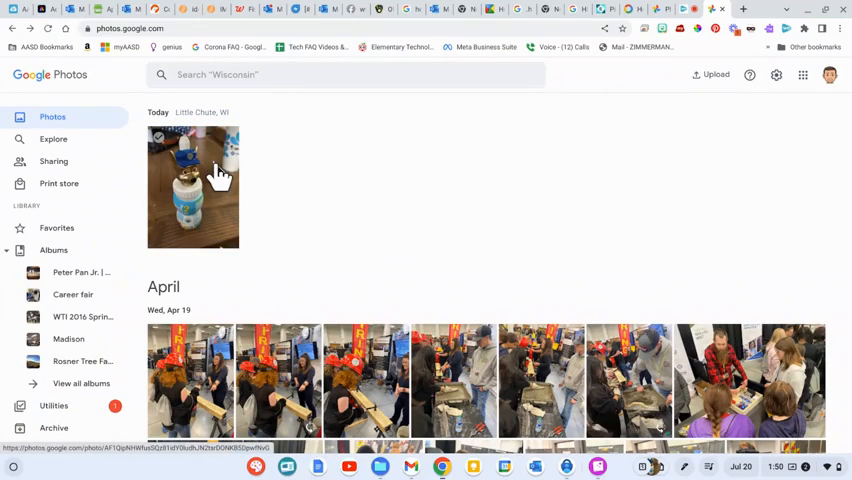
Open the uploaded bottle-topper photo full-size and bring up its image options
click(193, 185)
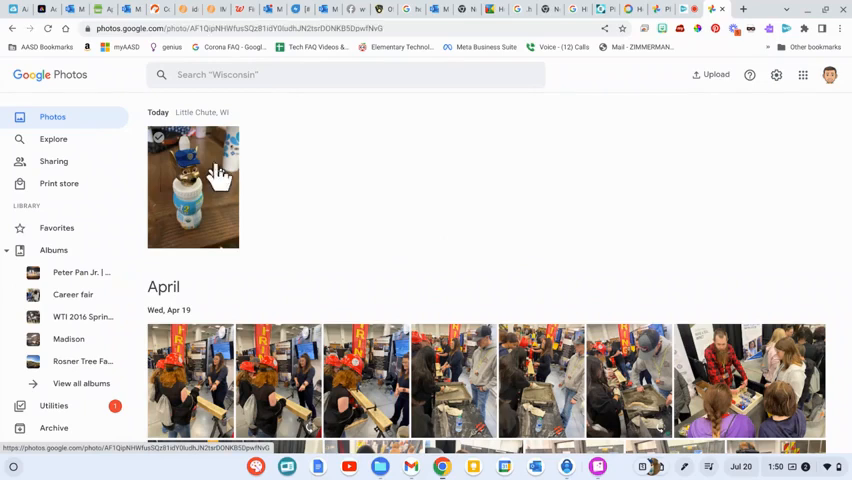
click(193, 186)
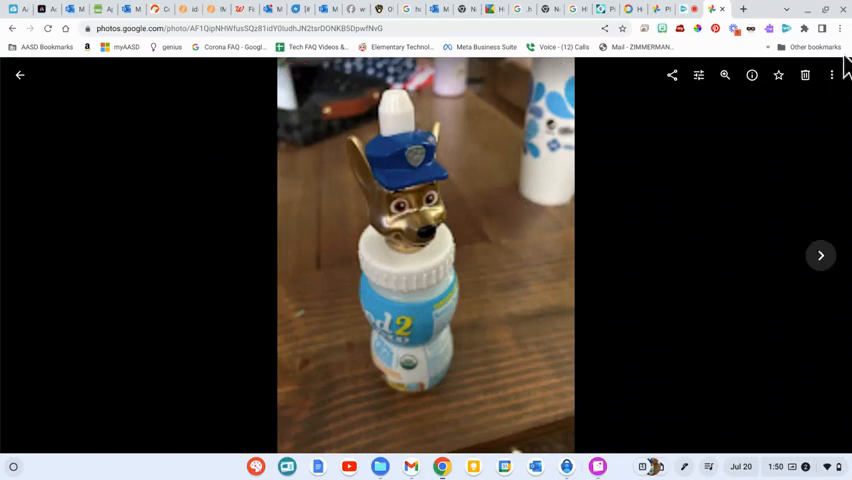
click(831, 75)
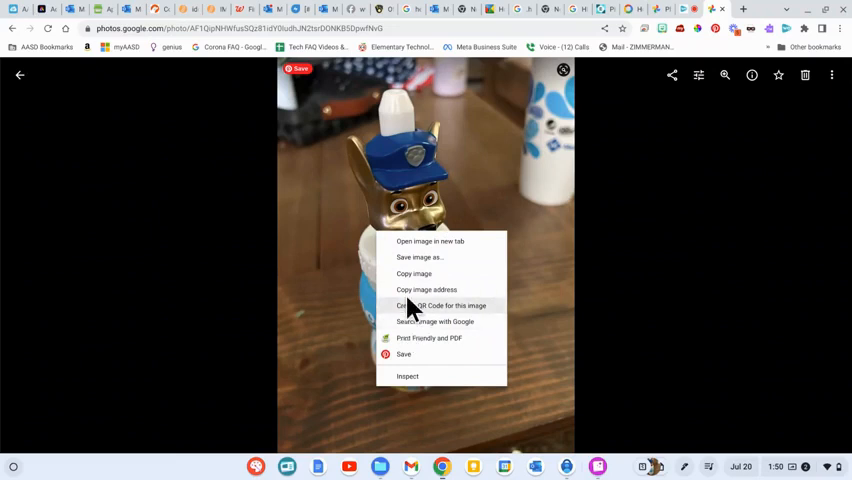
Save the bottle photo as a .jpg file in the Downloads folder
click(419, 257)
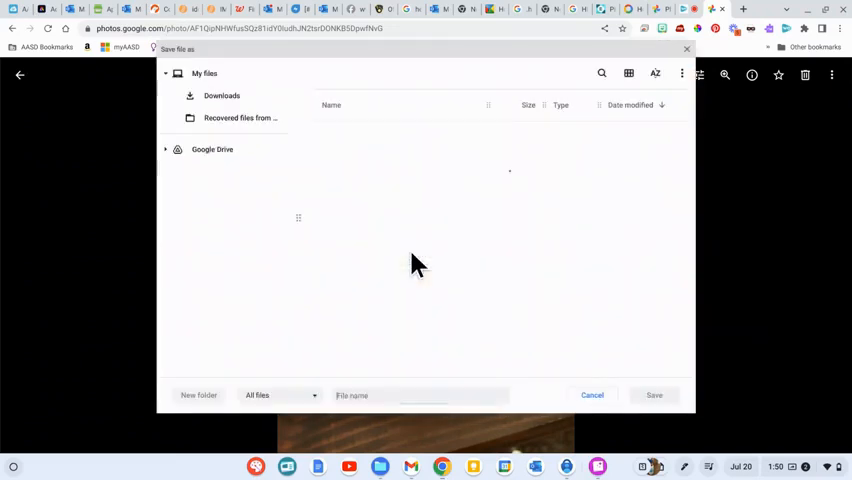
click(221, 95)
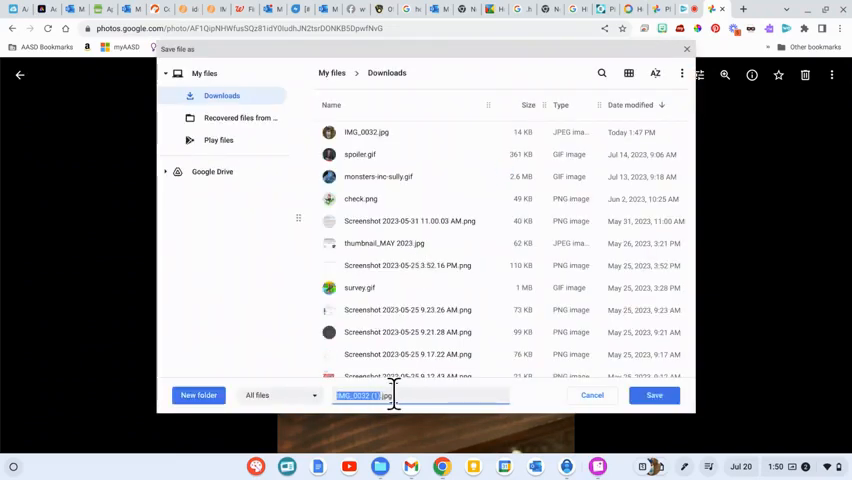
click(654, 395)
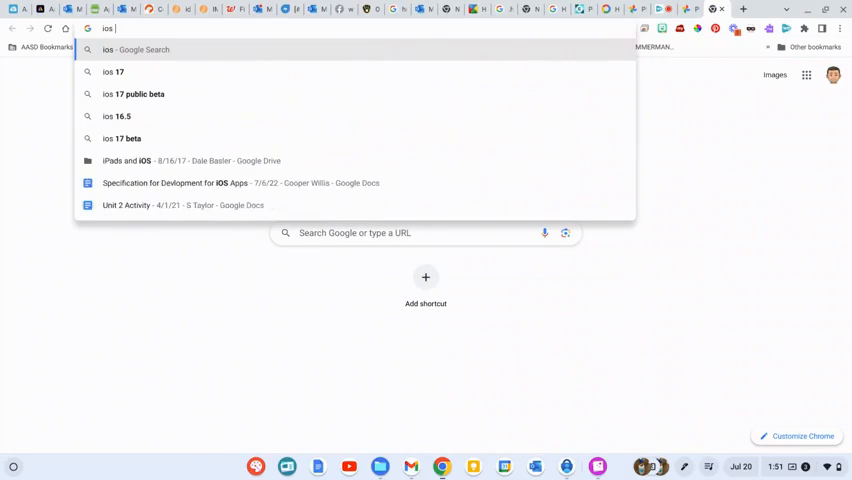
Search Google for 'ios outlook' in a new tab
text(outlook)
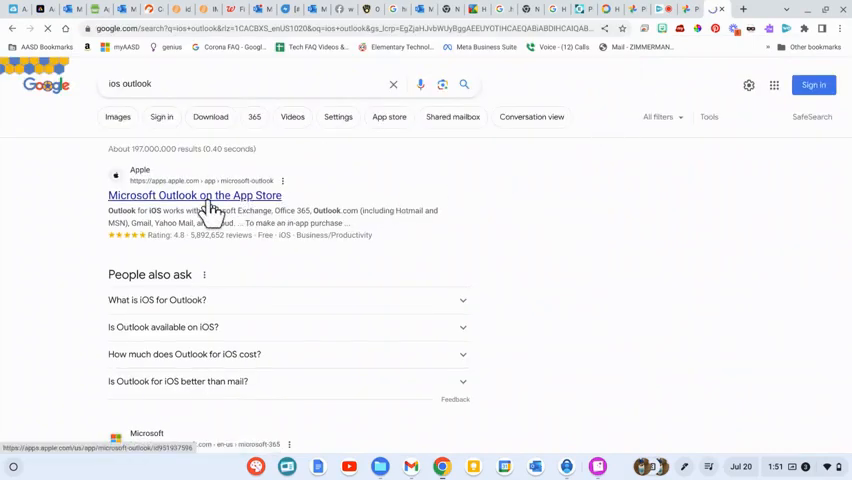
Open the 'Microsoft Outlook on the App Store' result to view its listing
click(194, 195)
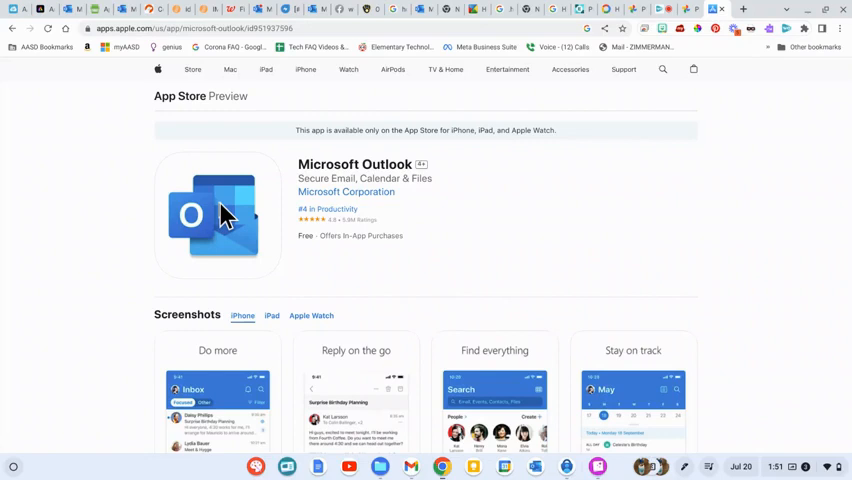
mouse_move(224, 213)
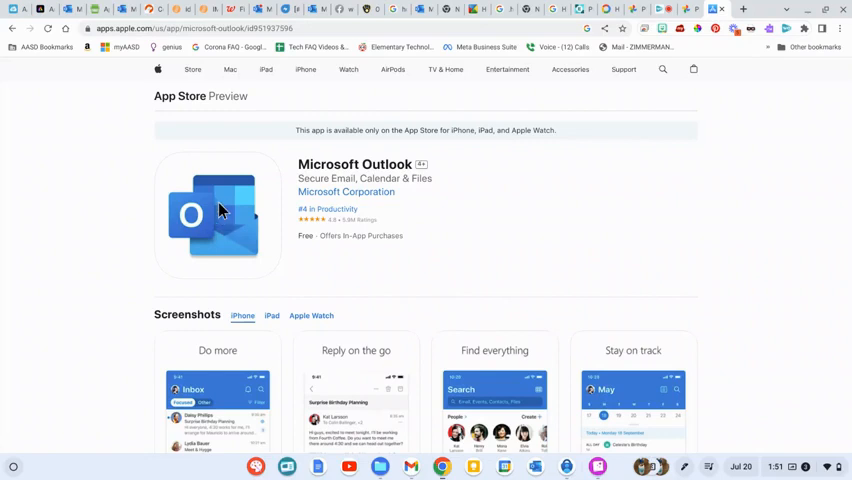